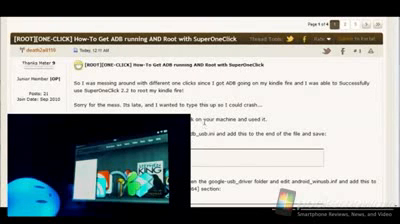
Enter 'adb devices' in the administrator Command Prompt to confirm the Kindle is listed
scroll(down, 3)
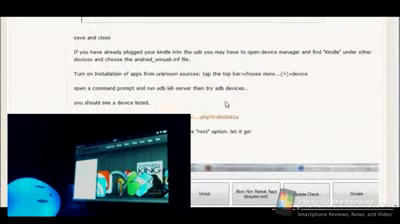
scroll(down, 3)
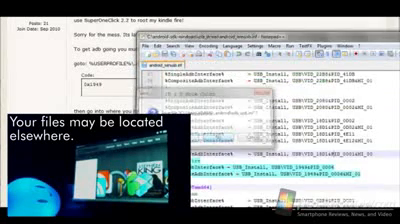
scroll(down, 3)
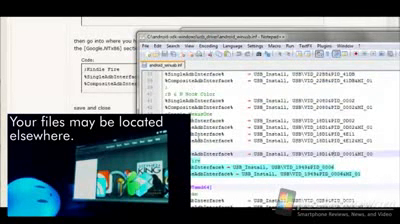
scroll(down, 3)
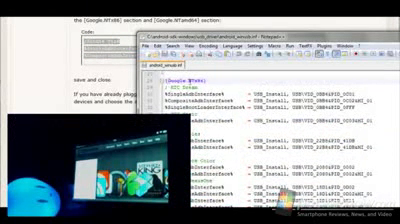
scroll(down, 3)
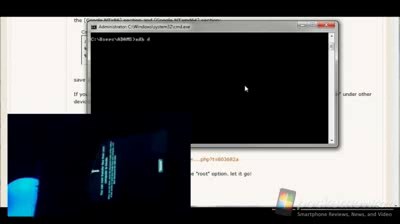
text(adb devices)
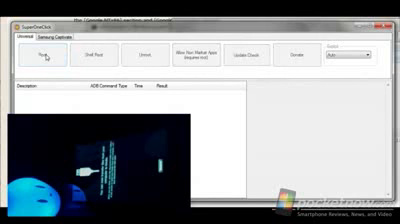
Start rooting the Kindle with SuperOneClick's Root button
click(45, 62)
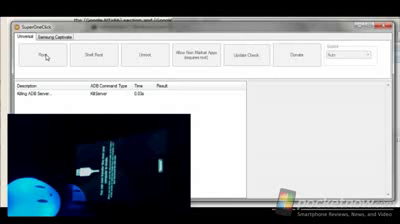